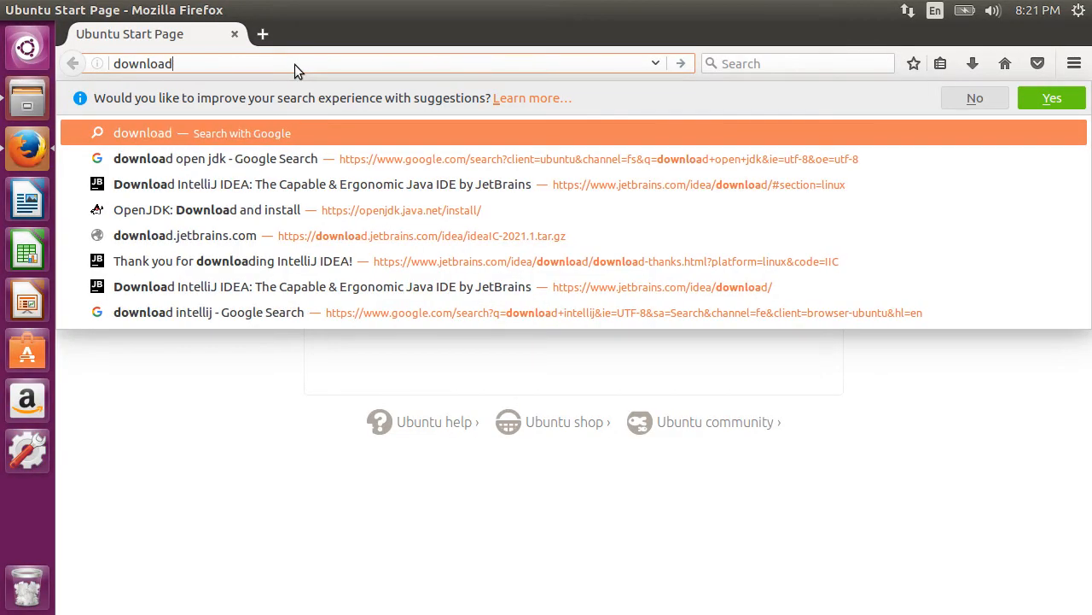
Search the web for 'download openjdk' and open the openjdk.java.net result.
type("openj")
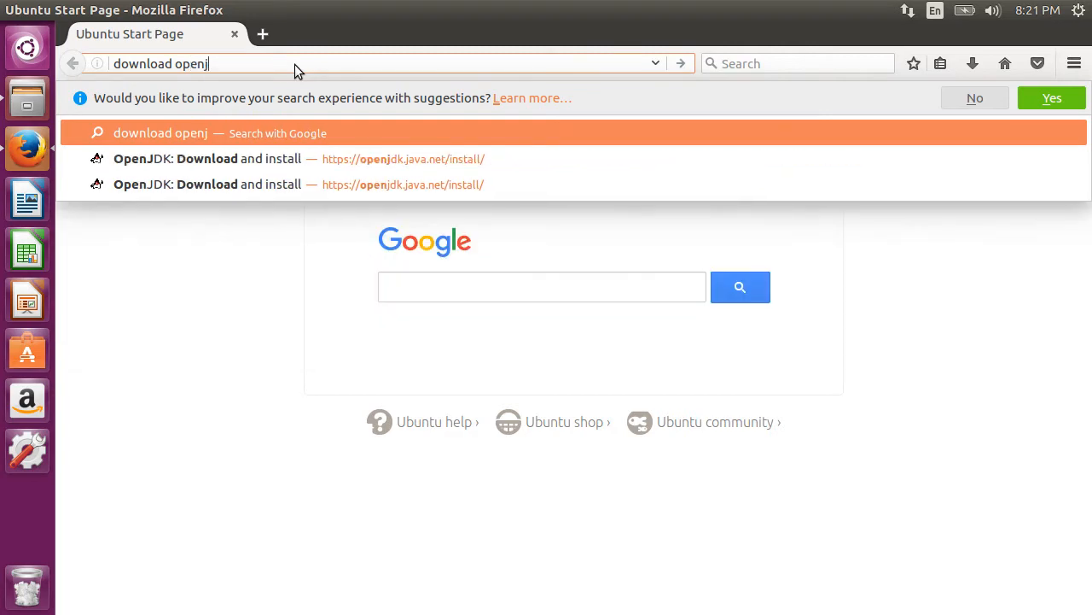
key("Return")
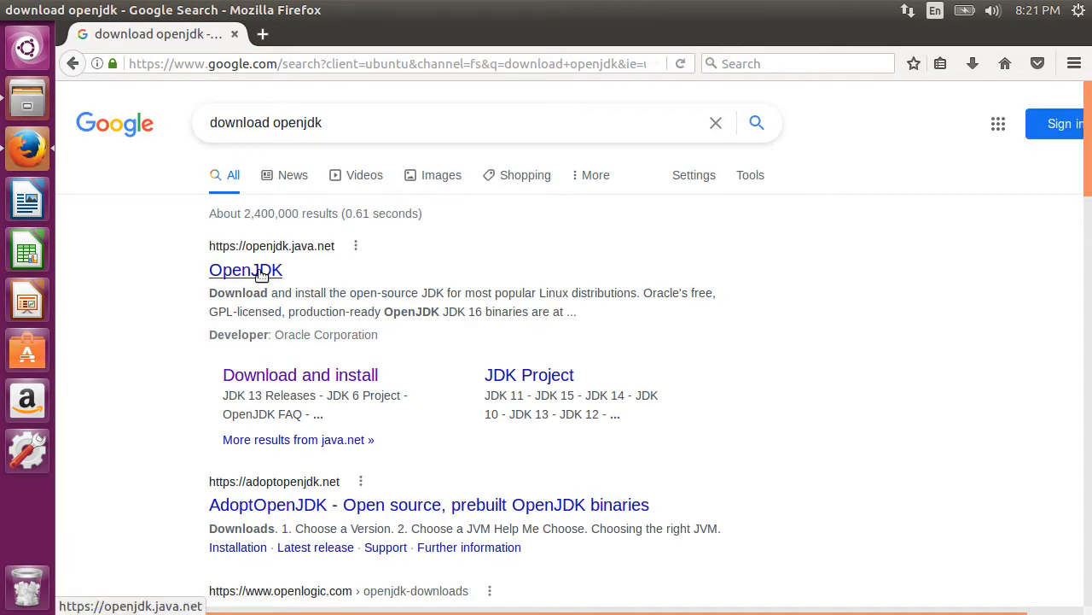
left_click(246, 270)
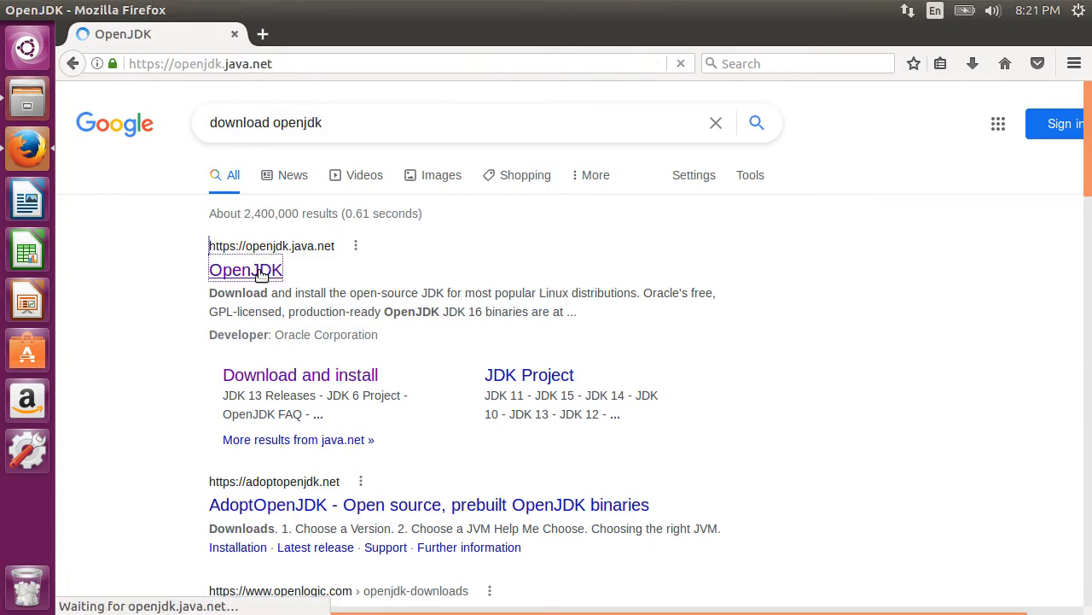
left_click(246, 270)
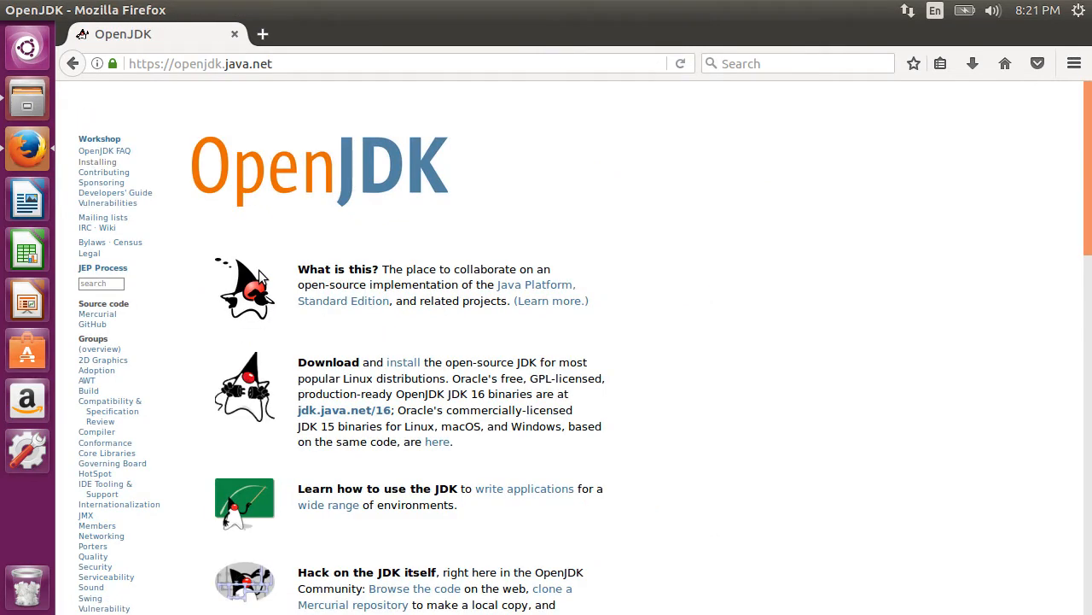
mouse_move(344, 409)
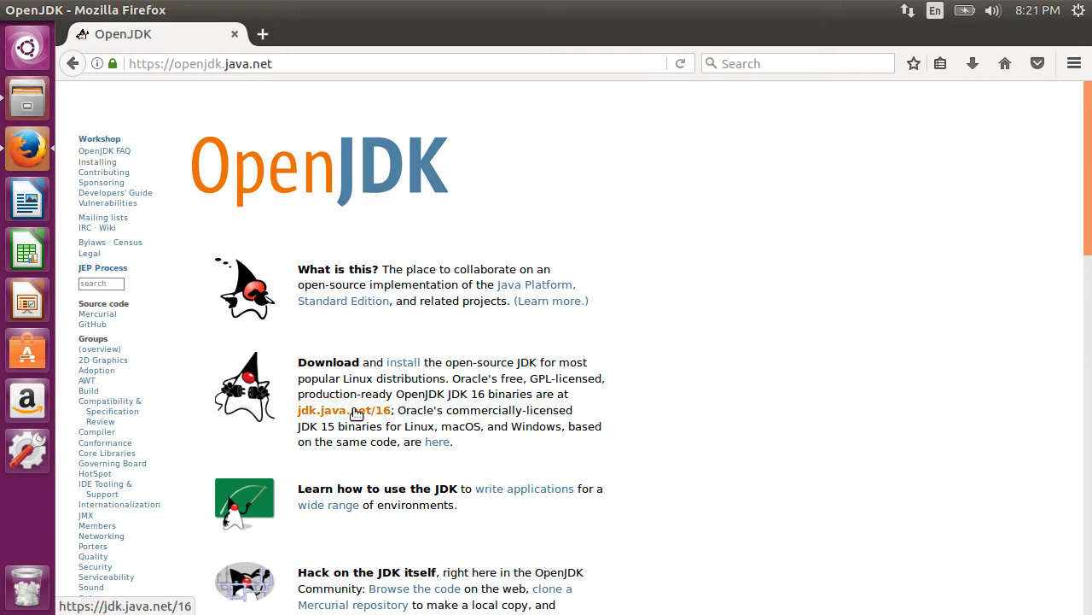
From the JDK 16 release page, download the Linux/x64 tar.gz of JDK 16.0.1 to Downloads.
left_click(345, 410)
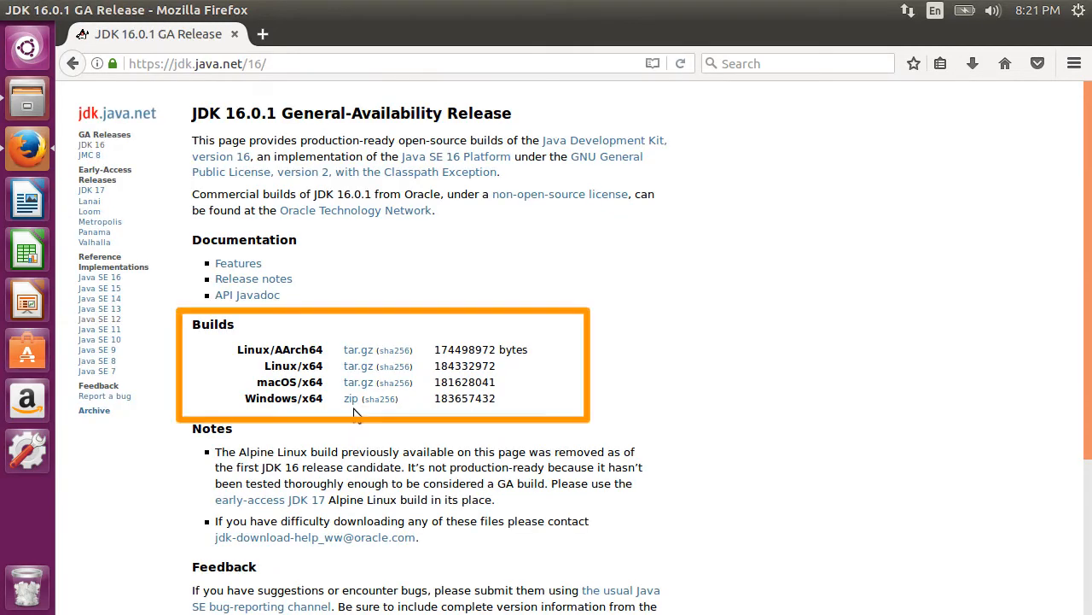
mouse_move(406, 405)
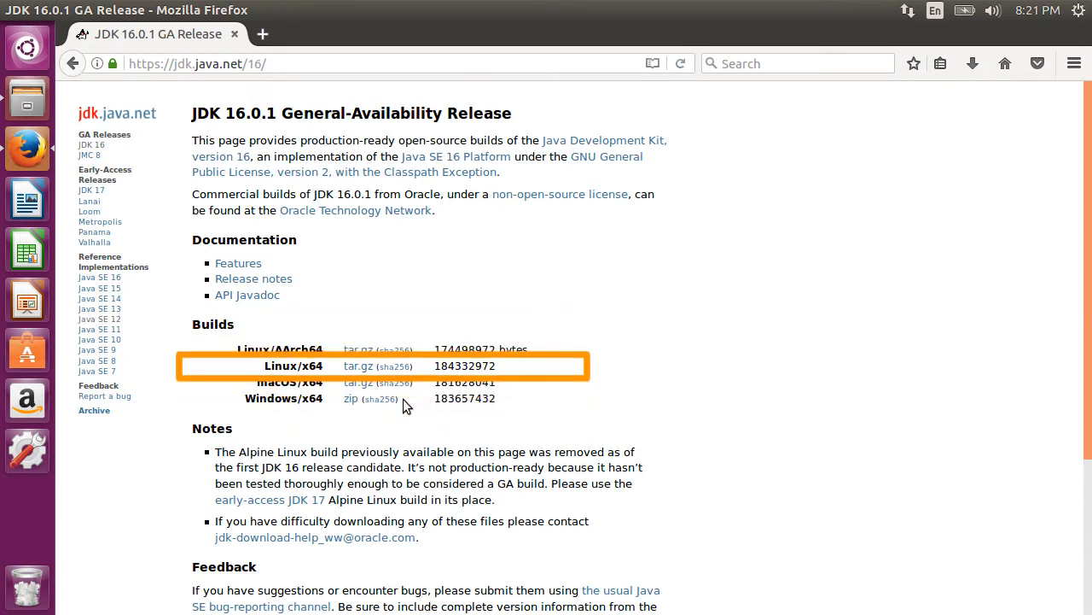
mouse_move(359, 366)
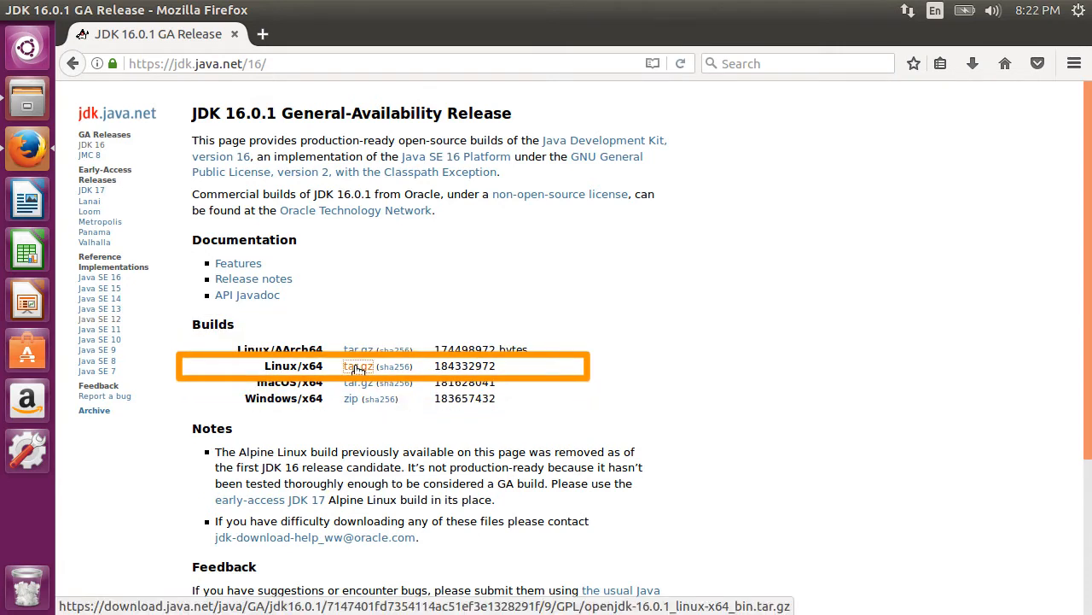
left_click(355, 365)
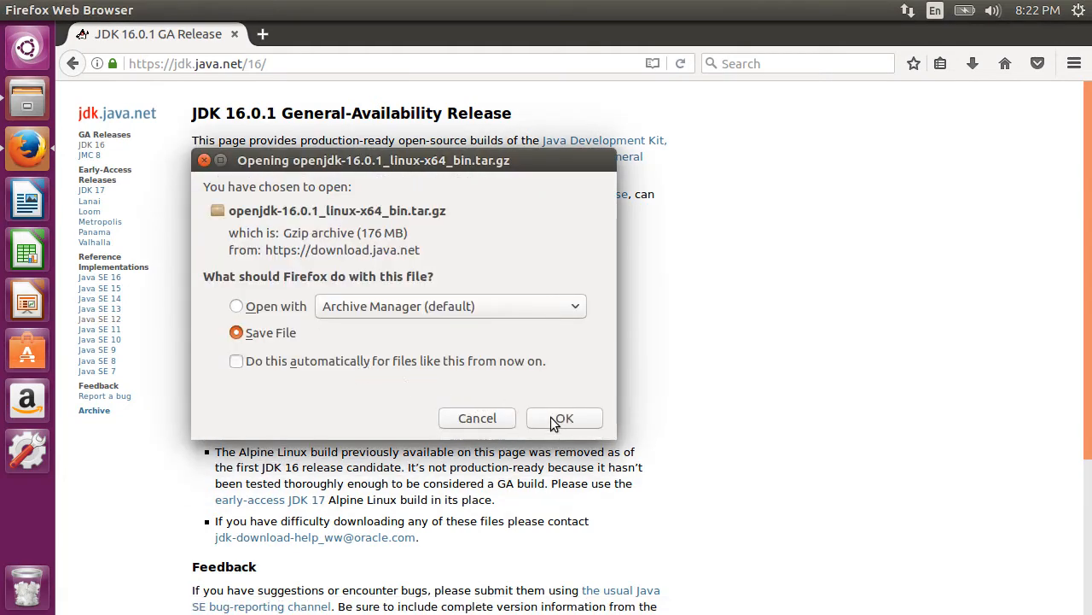
left_click(564, 416)
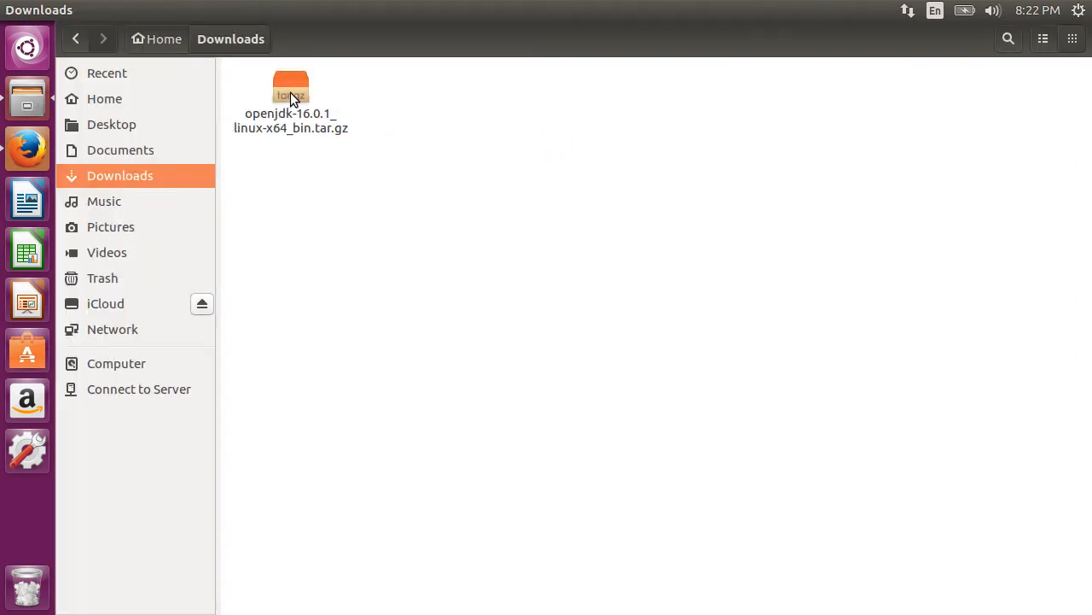
left_click(290, 89)
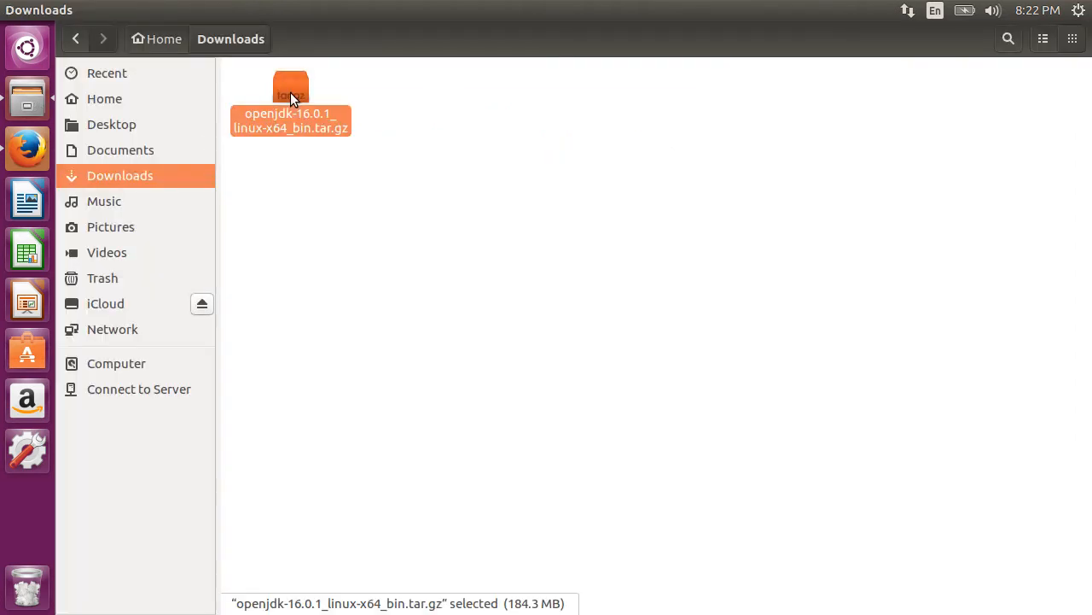
Extract the jdk-16.0.1 folder from the archive into Documents/tools and show the files.
double_click(290, 89)
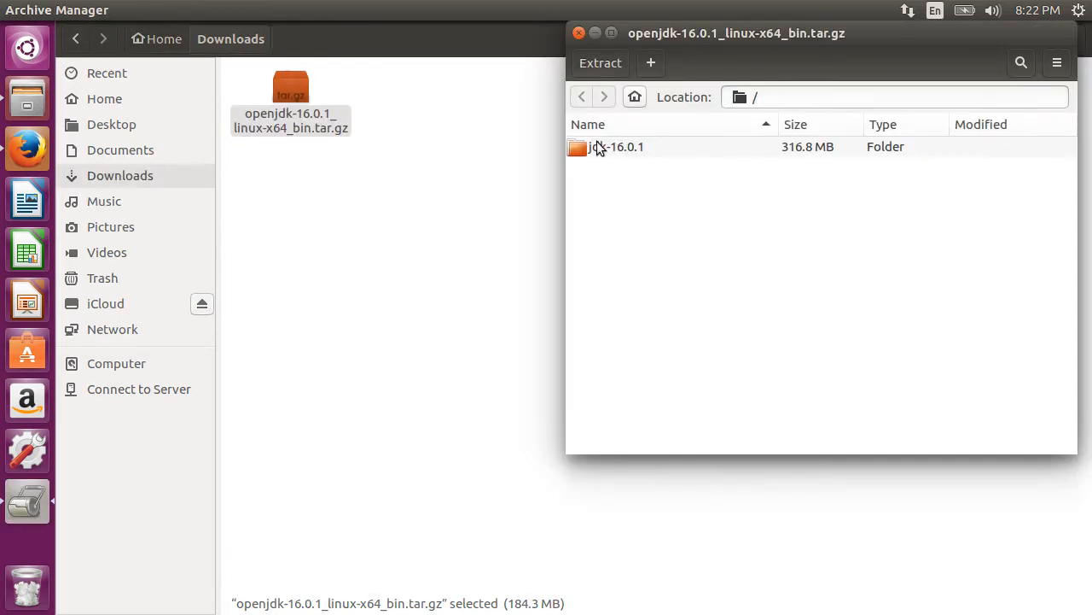
left_click(616, 146)
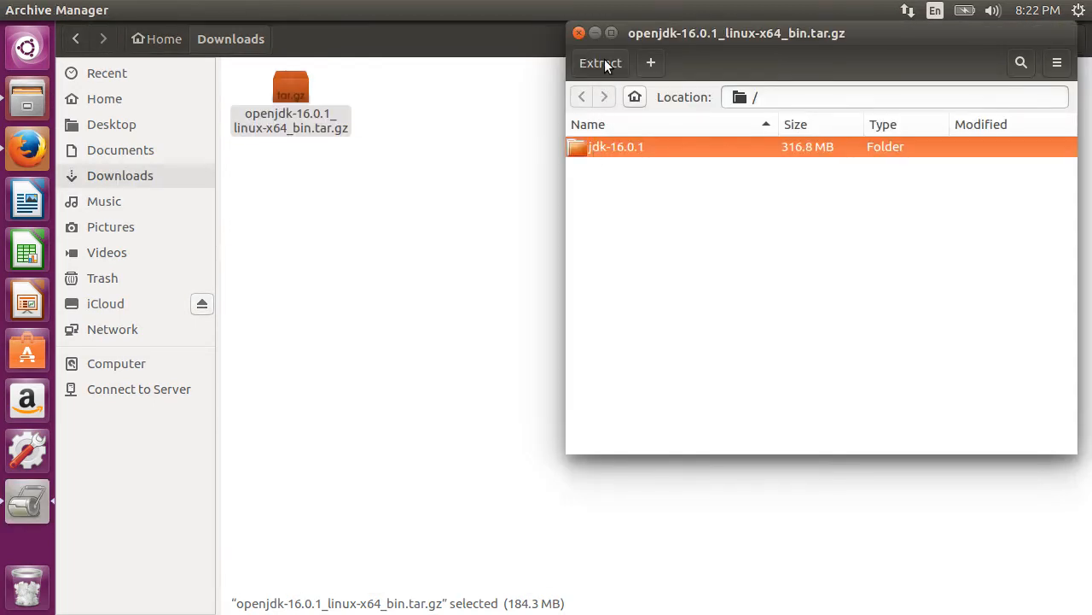
left_click(600, 62)
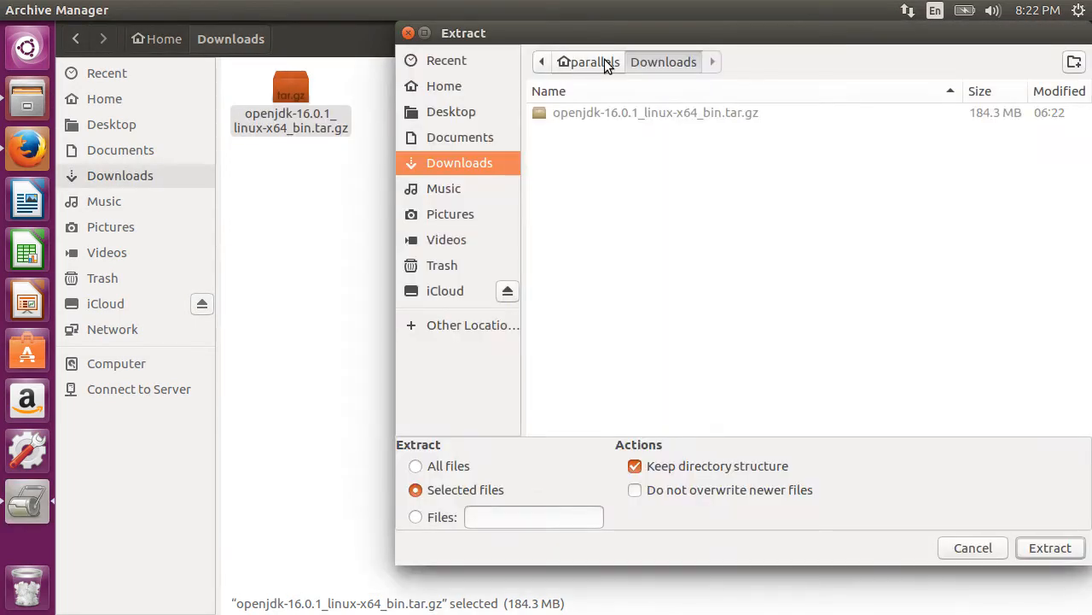
left_click(460, 136)
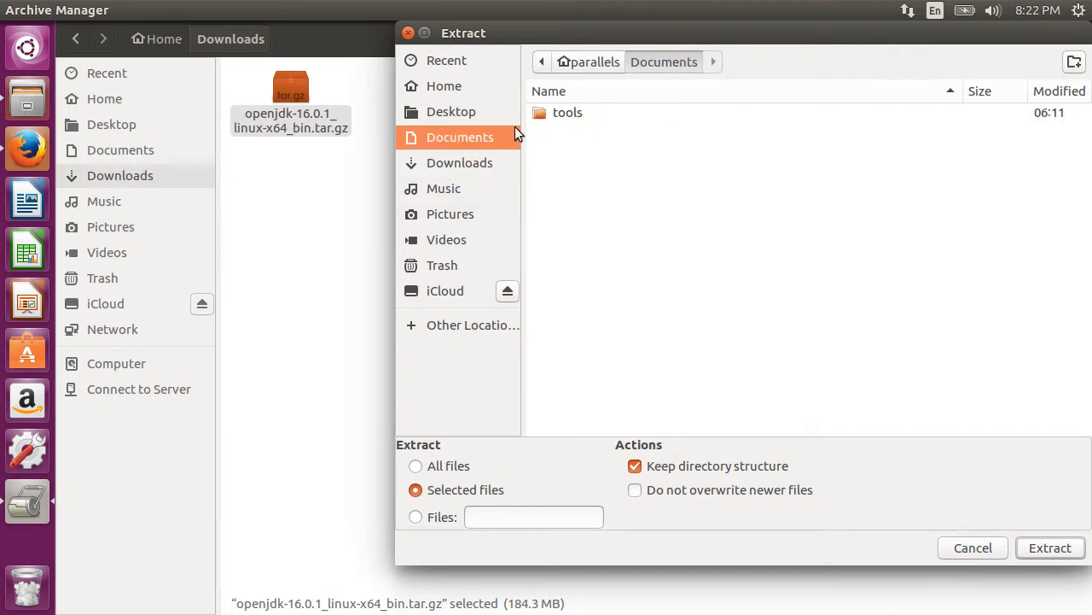
left_click(1050, 546)
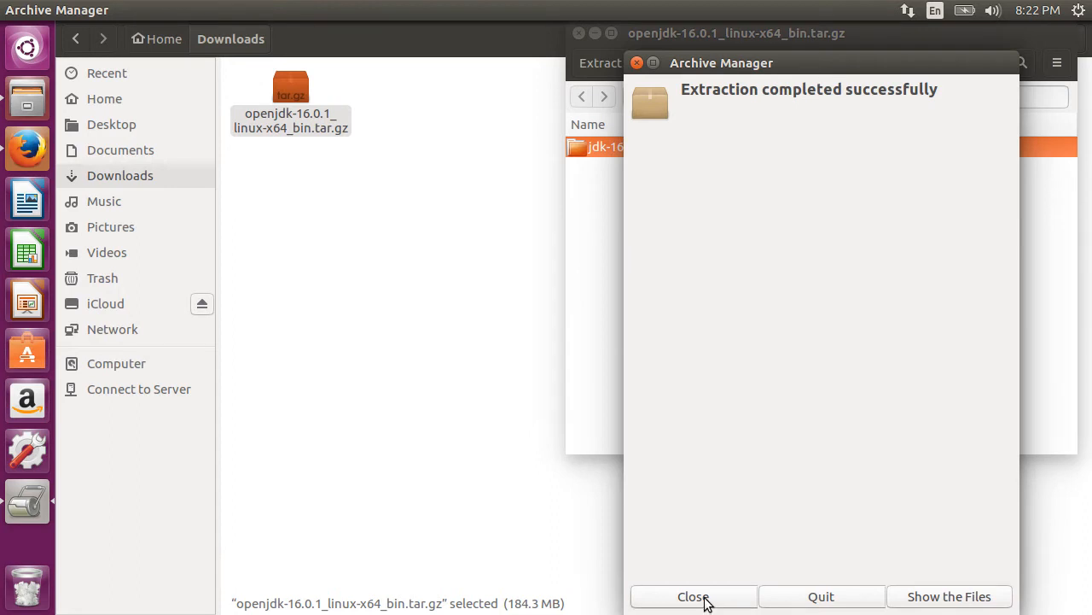
left_click(949, 595)
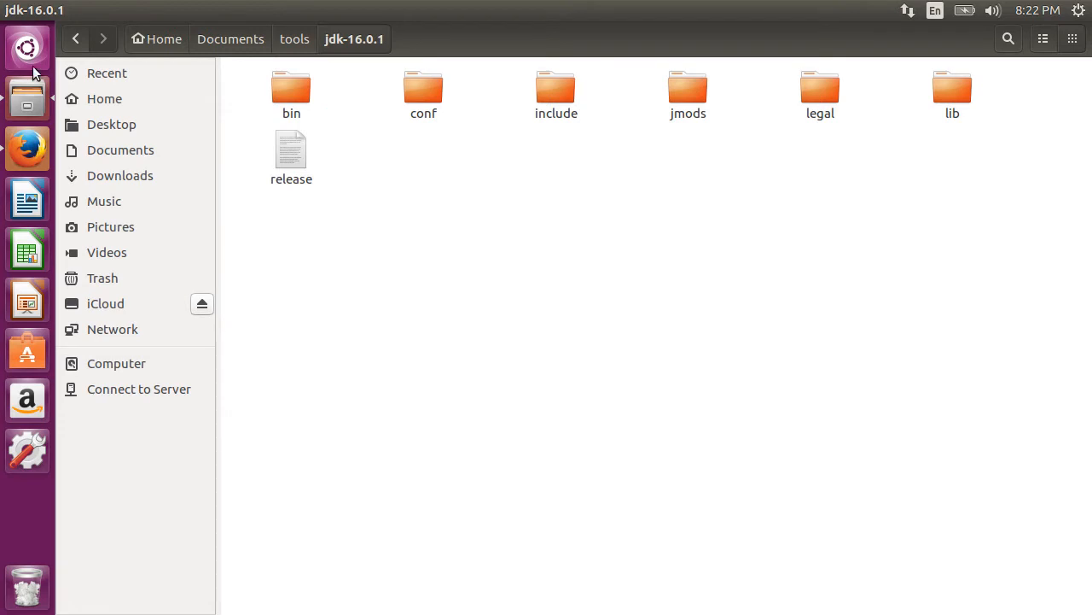
Run 'java -version' in a new terminal, see Java is not found, then clear the screen.
left_click(27, 502)
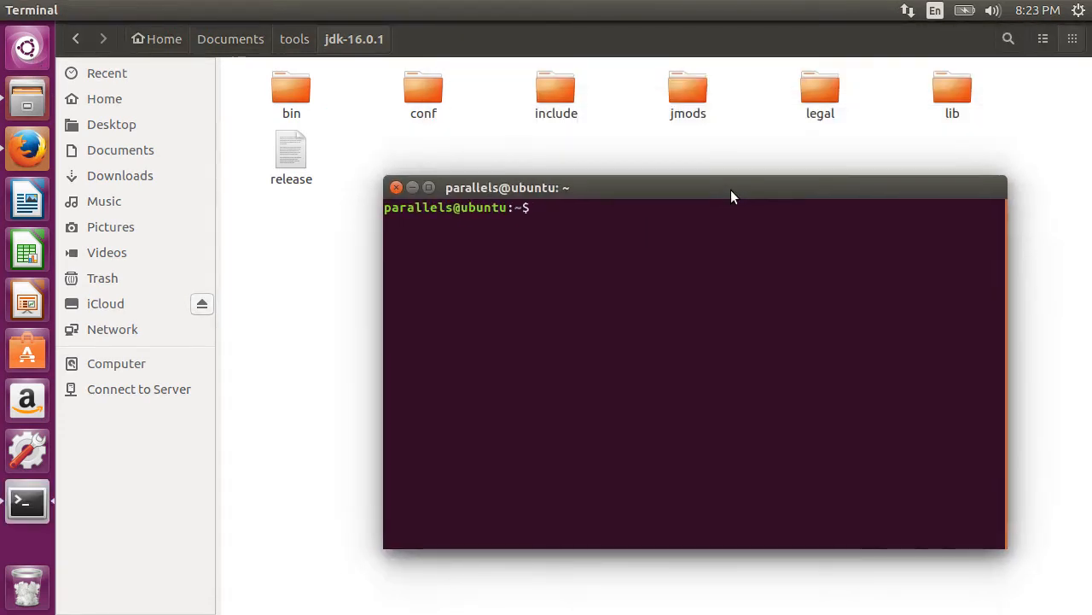
type("java -ve")
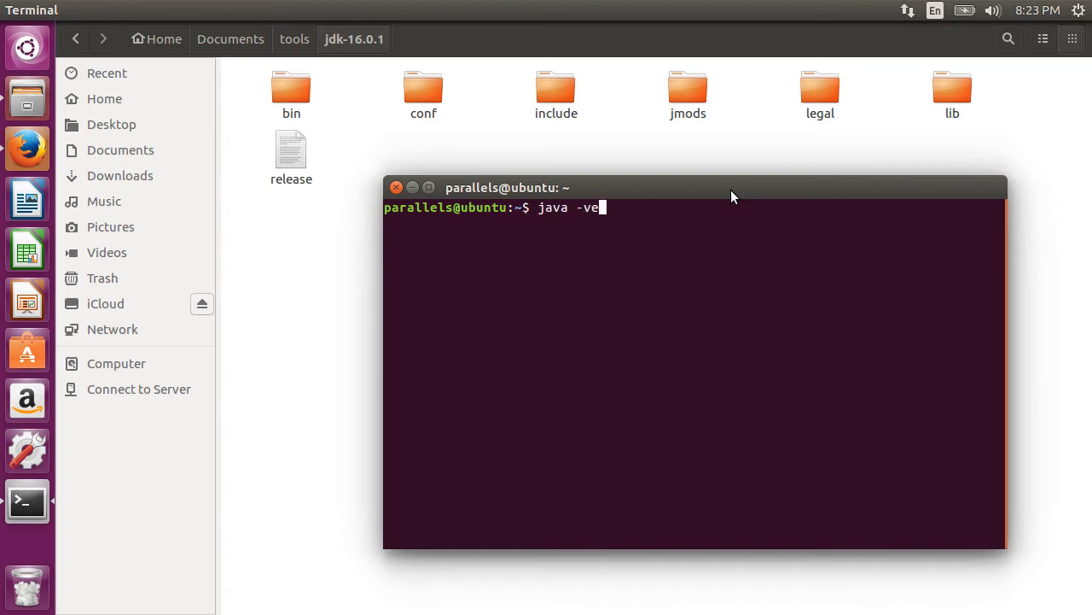
key("Return")
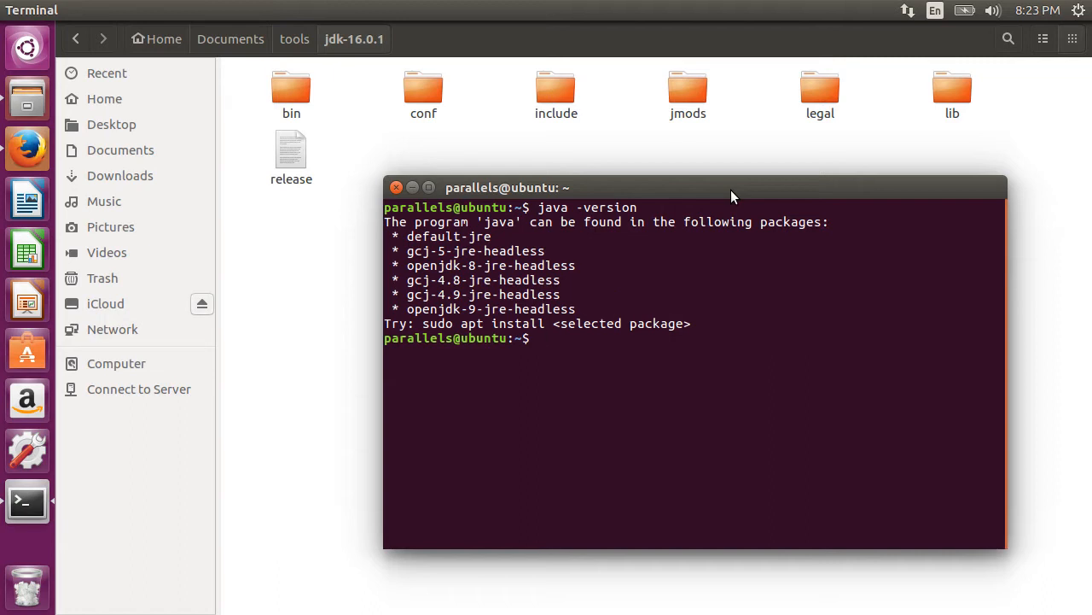
type("cler")
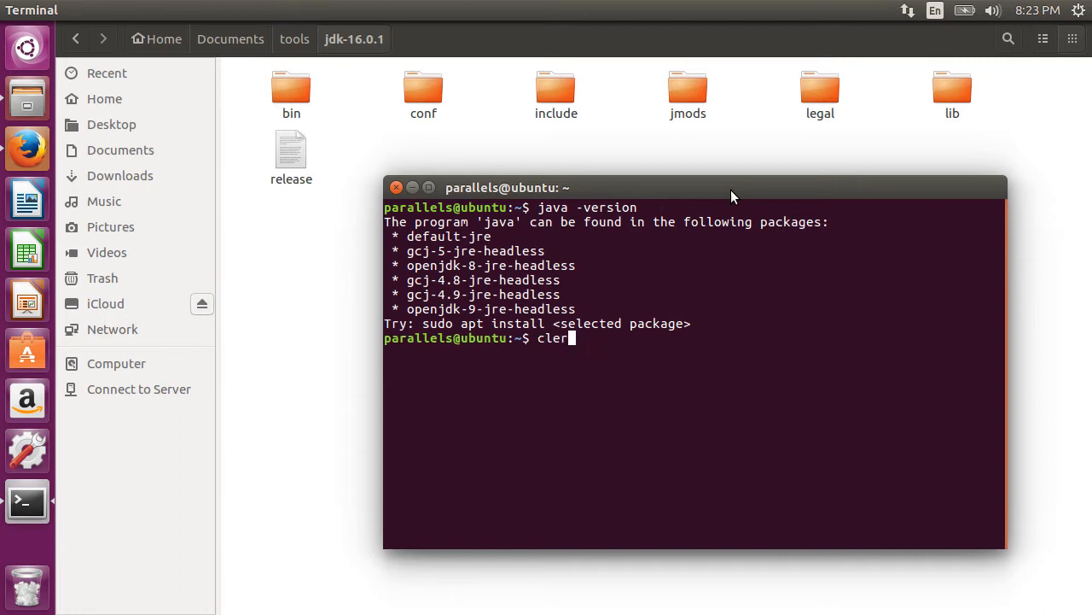
key("Return")
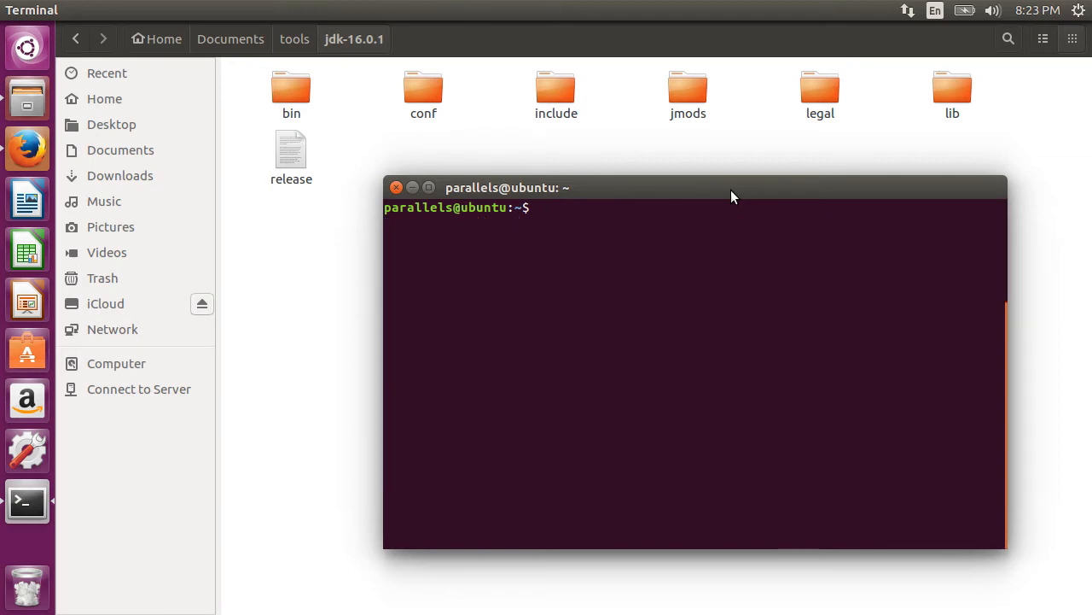
Run 'cd $HOME' to return to the home directory.
type("cd")
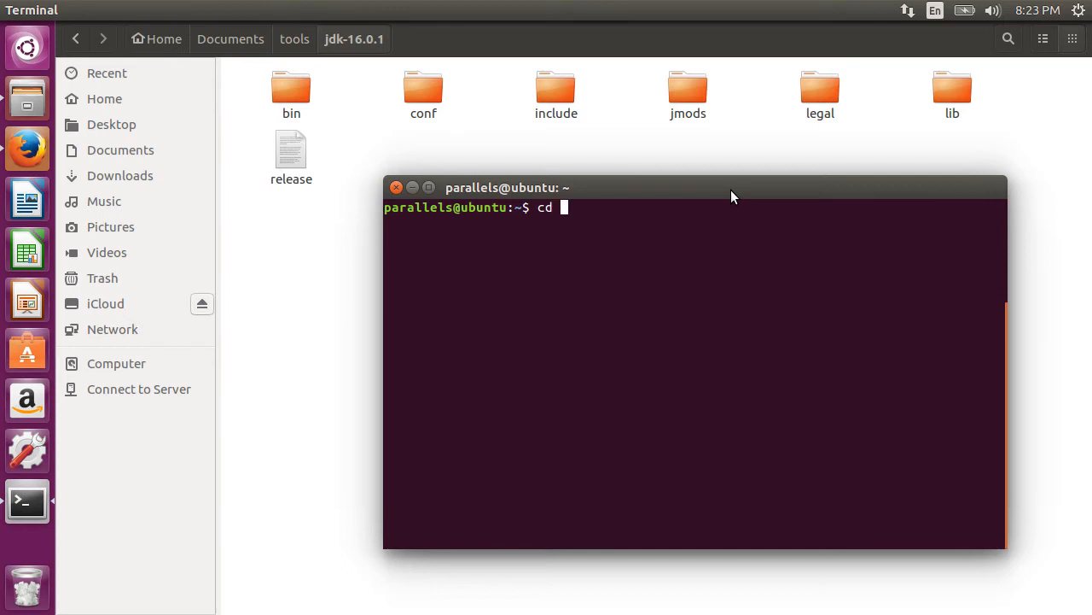
type("$HO")
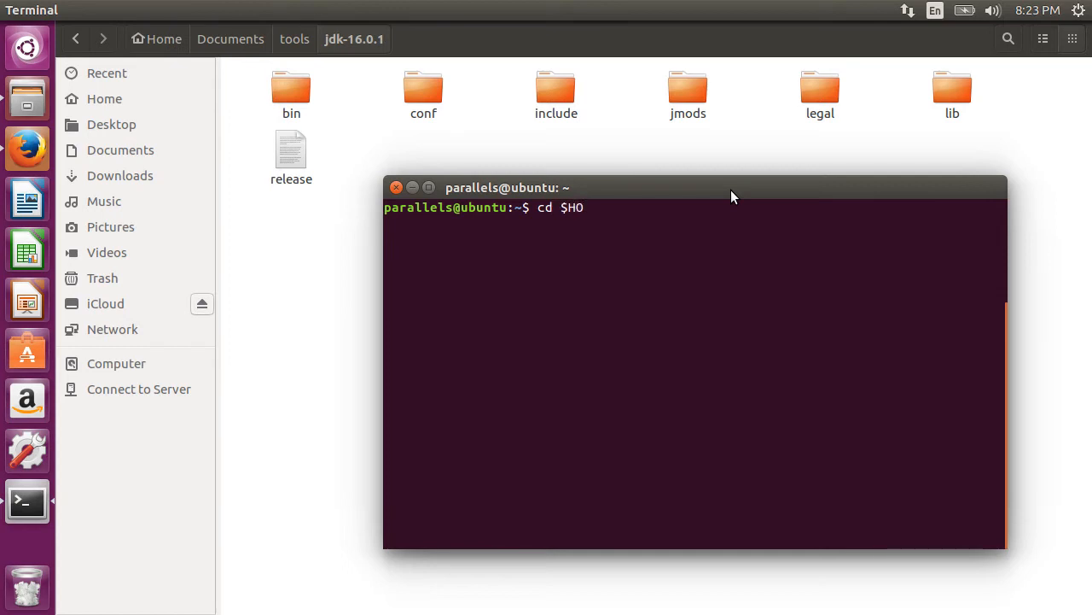
key("Return")
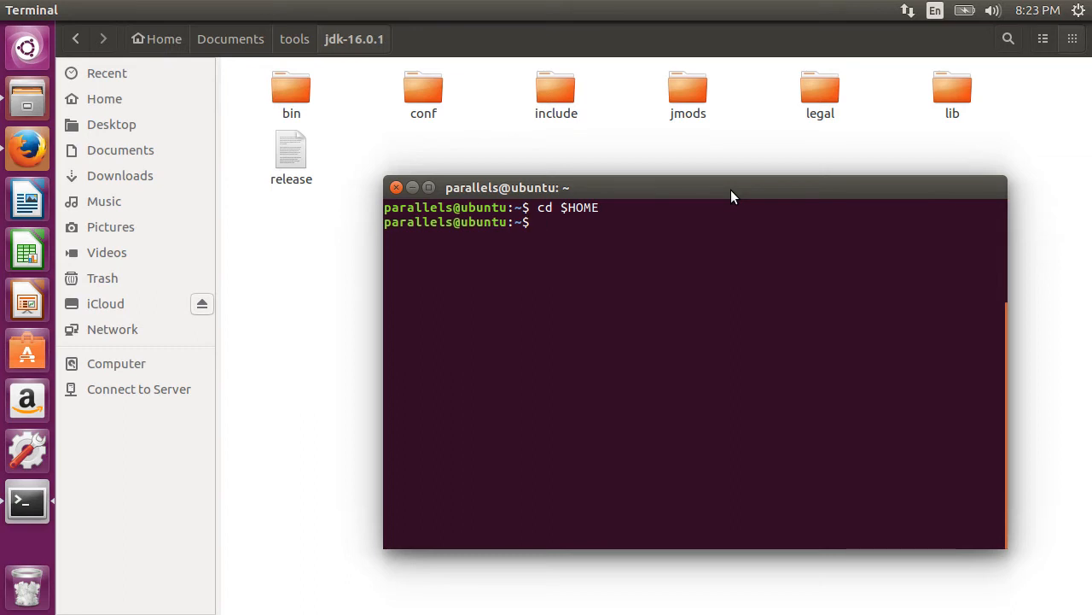
Run 'vi .bashrc' to open the shell configuration file for editing.
type("vi .bash")
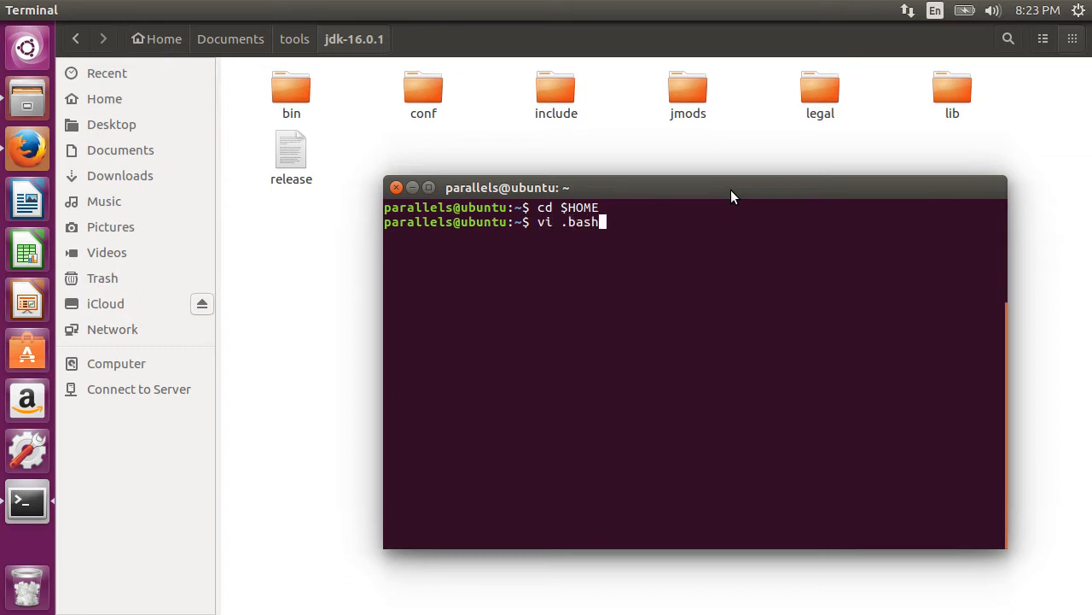
type("rc")
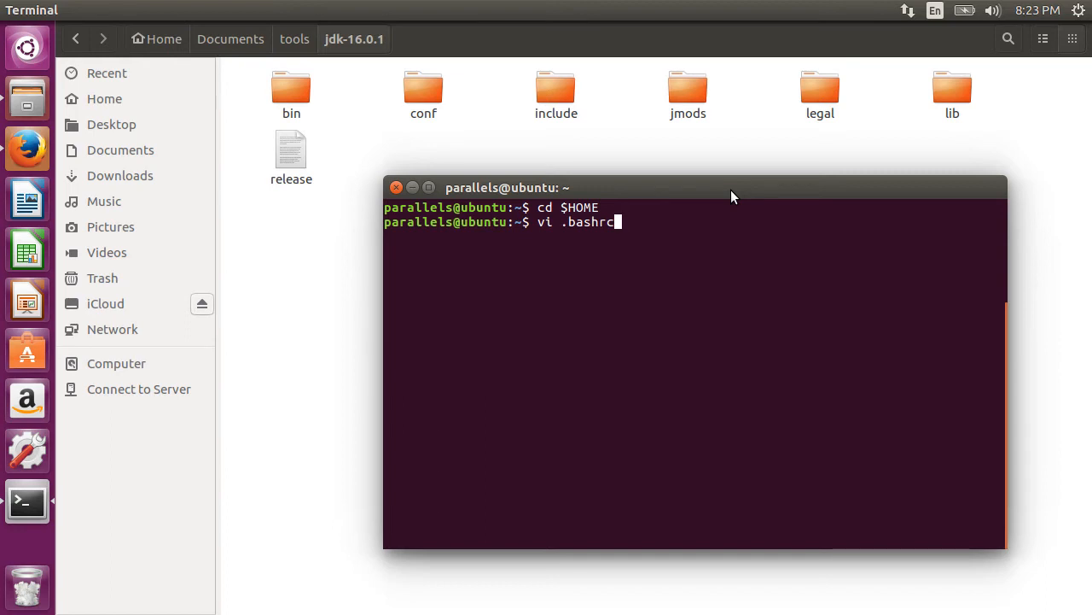
key("Return")
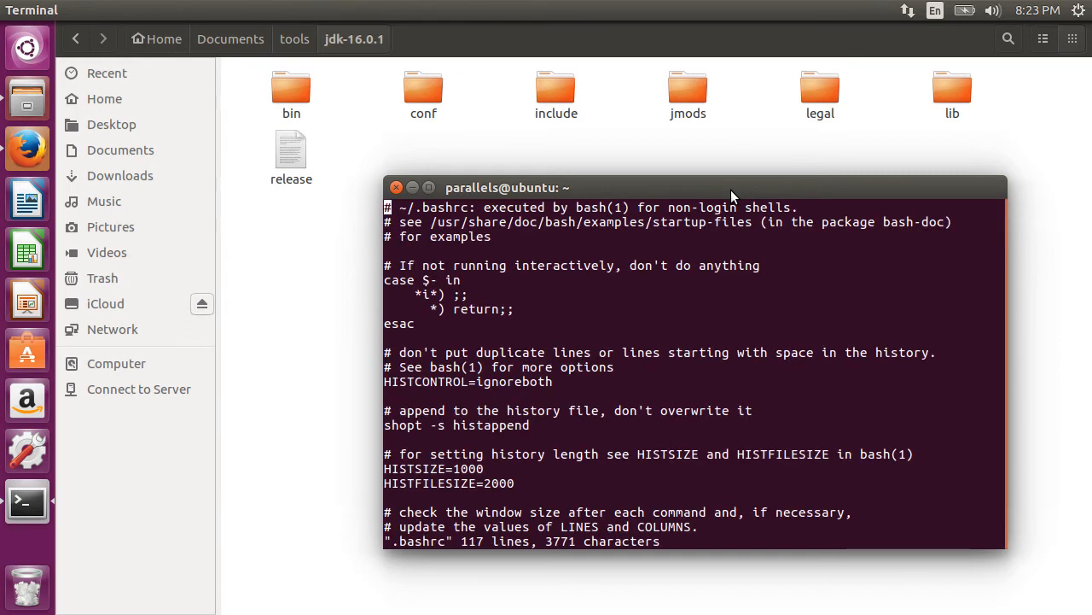
Open jdk-16.0.1/bin, view the java file's Properties and select its Location path.
left_click(290, 89)
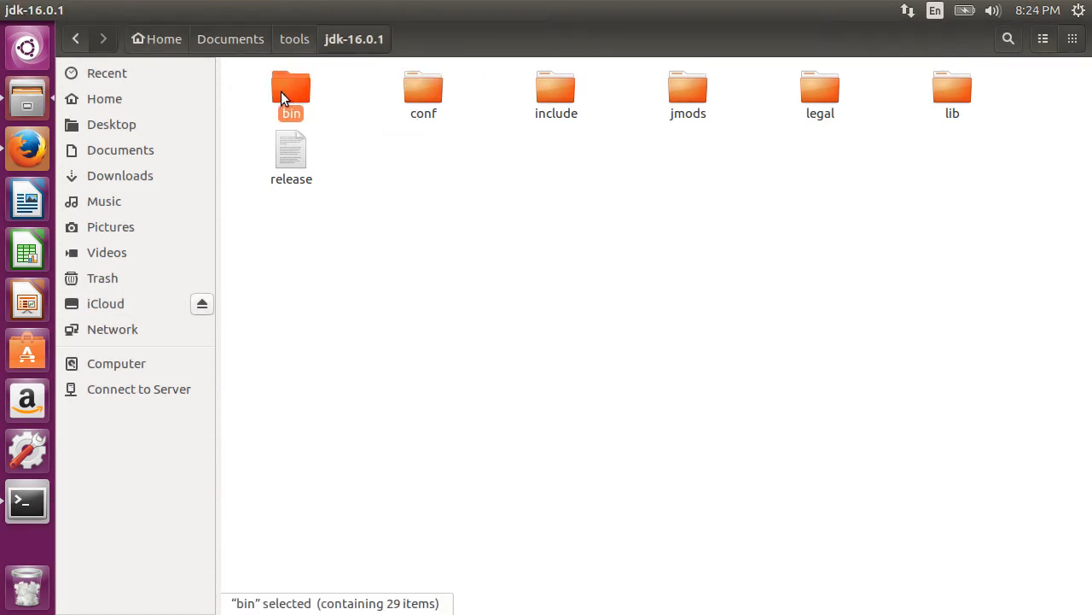
double_click(290, 94)
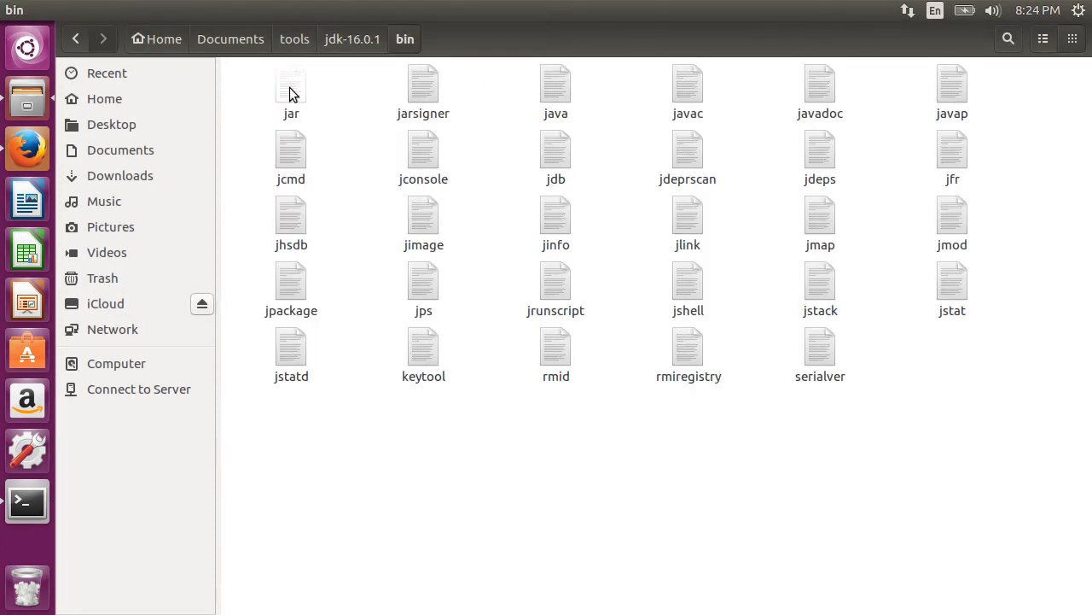
right_click(556, 85)
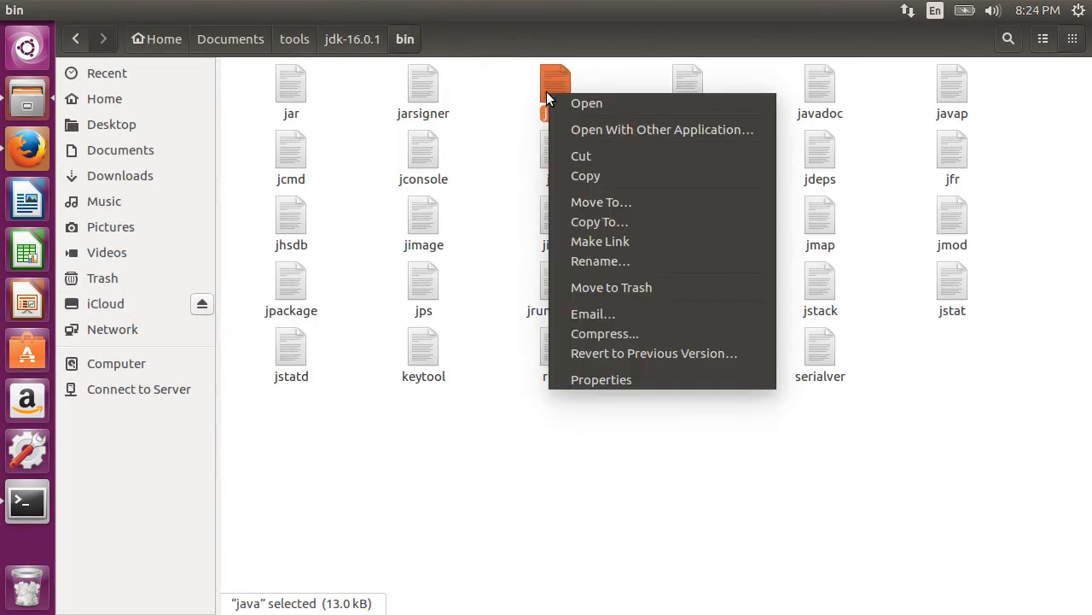
left_click(601, 379)
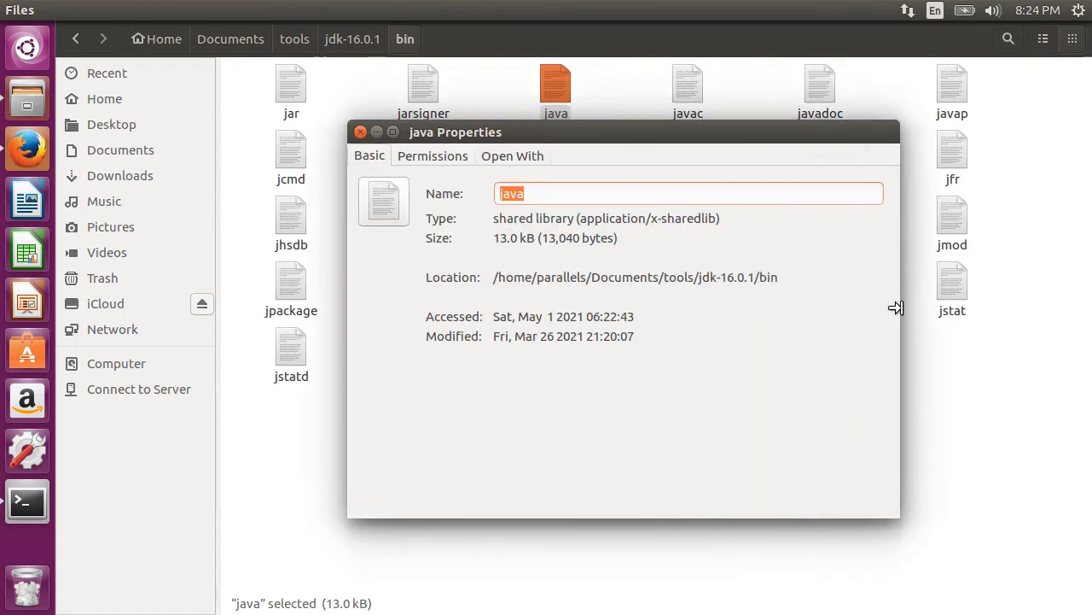
mouse_move(495, 277)
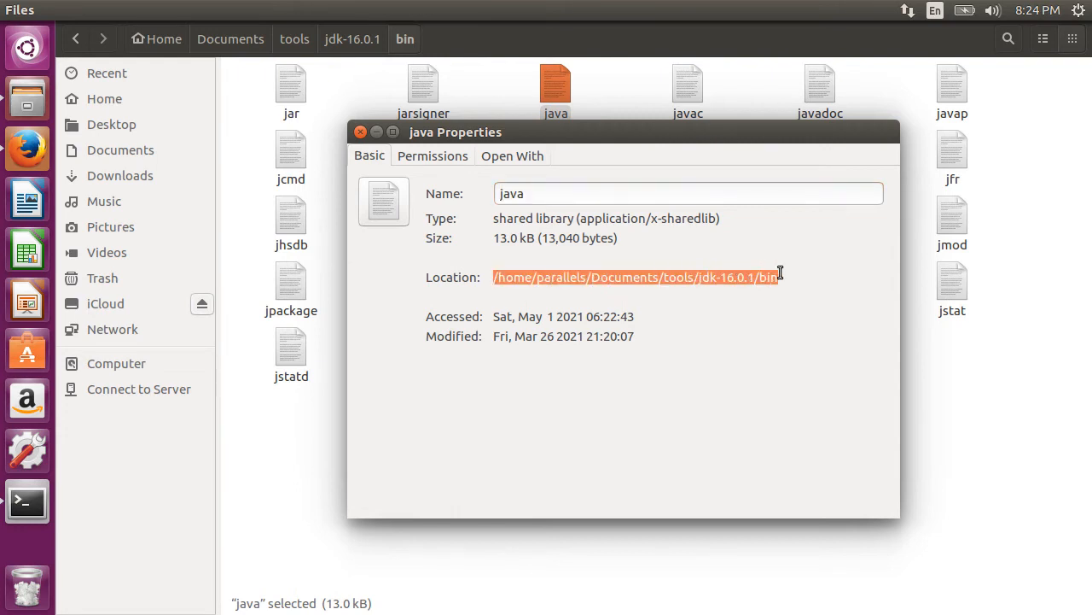
left_click(26, 502)
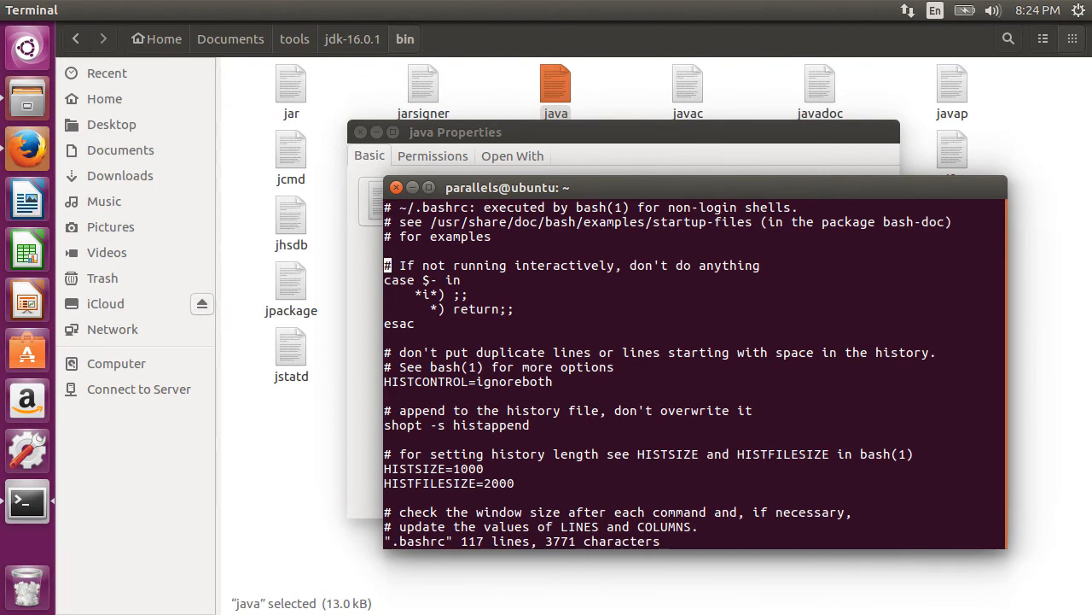
Add 'export PATH=/home/parallels/Documents/tools/jdk-16.0.1/bin:$PATH' to .bashrc and enter :wq.
type("export")
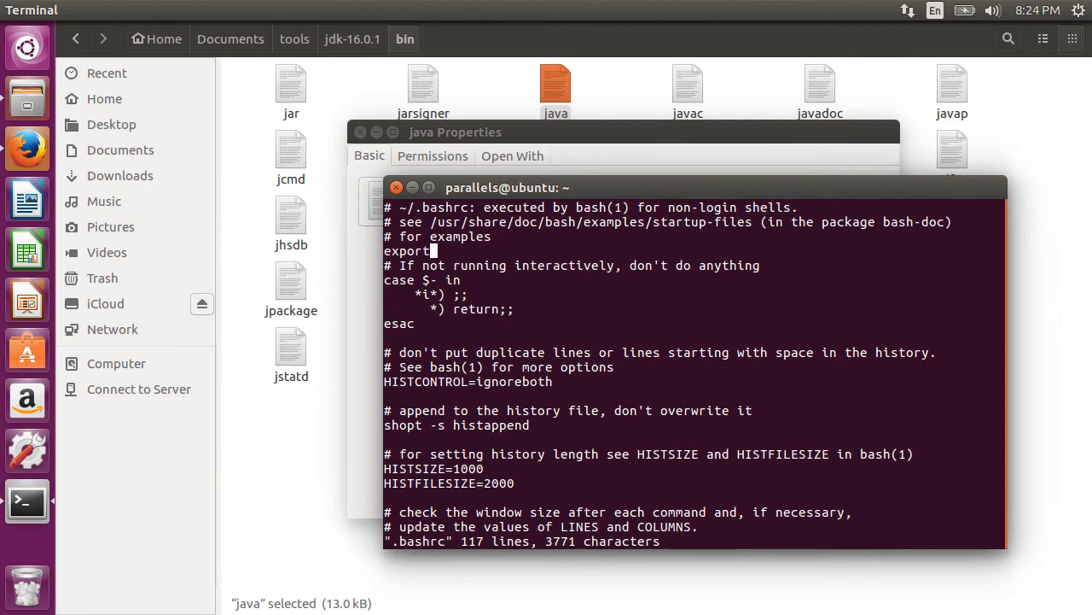
type("PATH=")
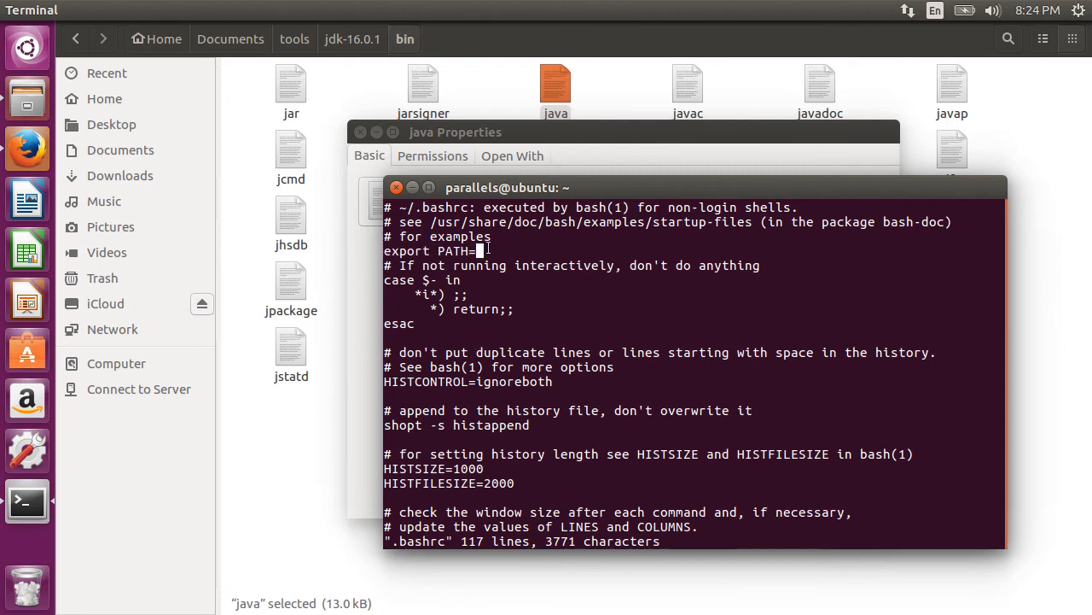
type("/home/parallels/Documents/tools/jdk-16.0.1/bin")
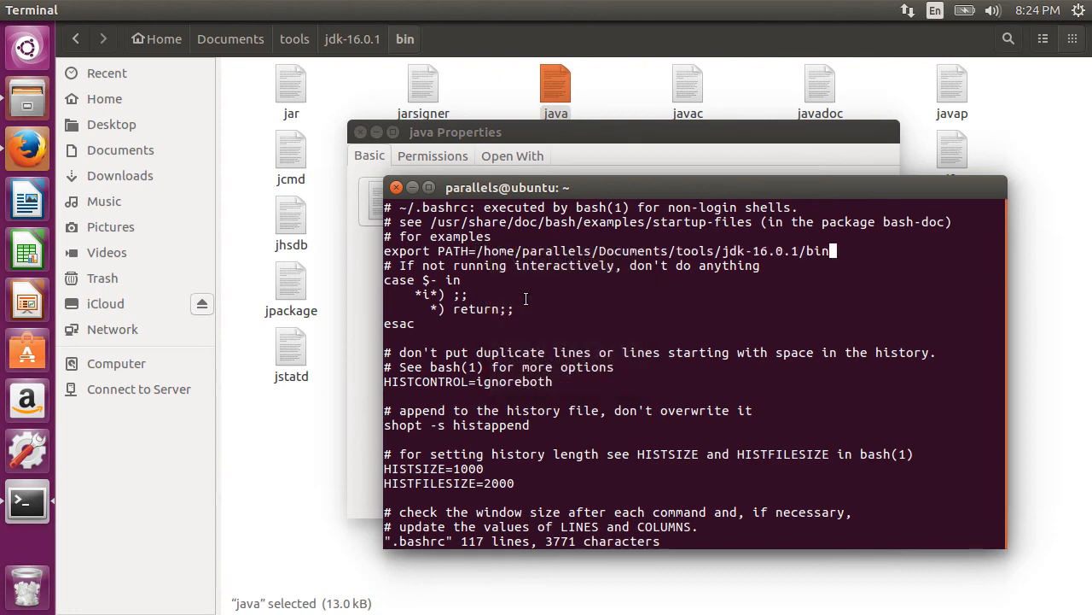
type(":")
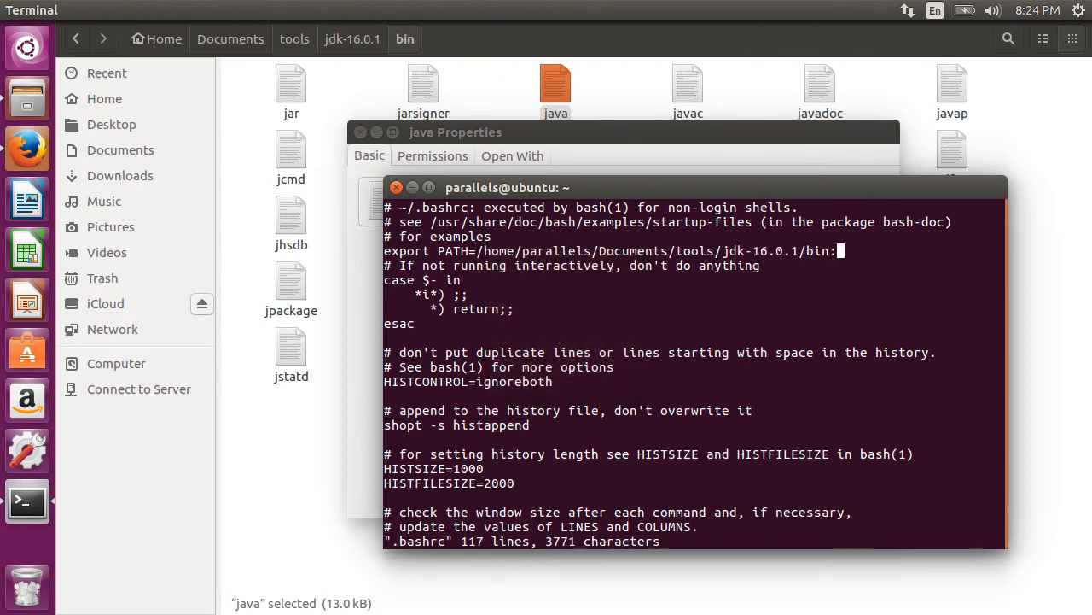
type("$PATH")
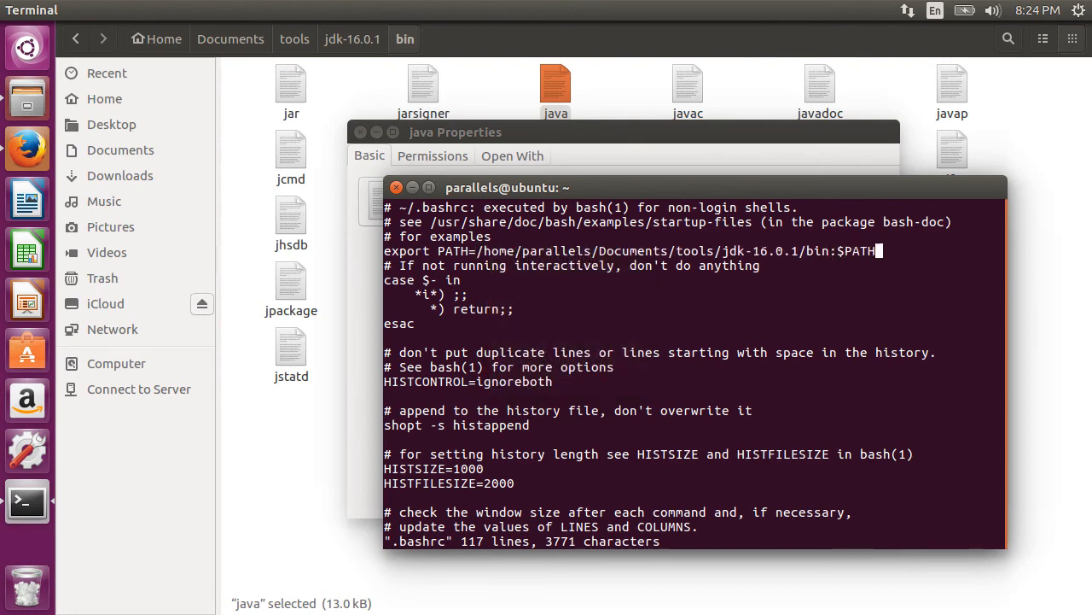
key("Return")
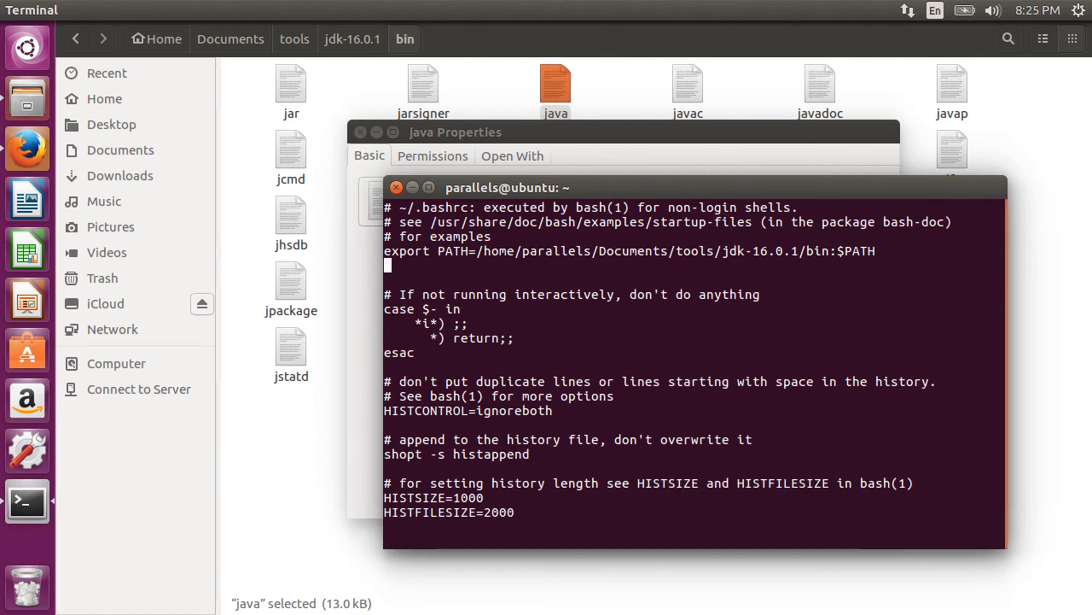
type(":wq")
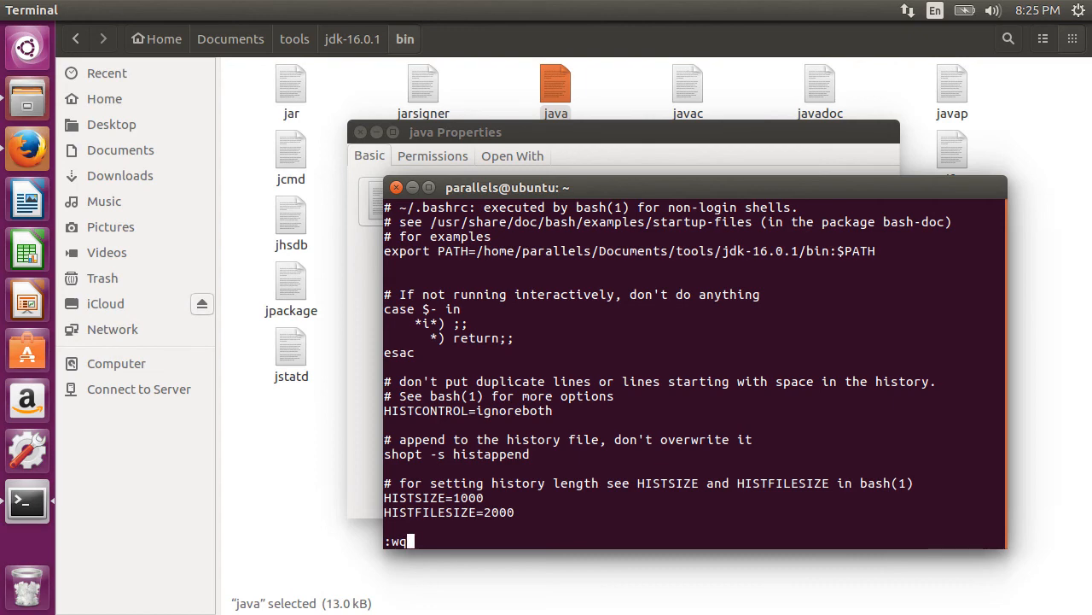
Save and quit vi, then reload the settings with 'source .bashrc'.
key("Return")
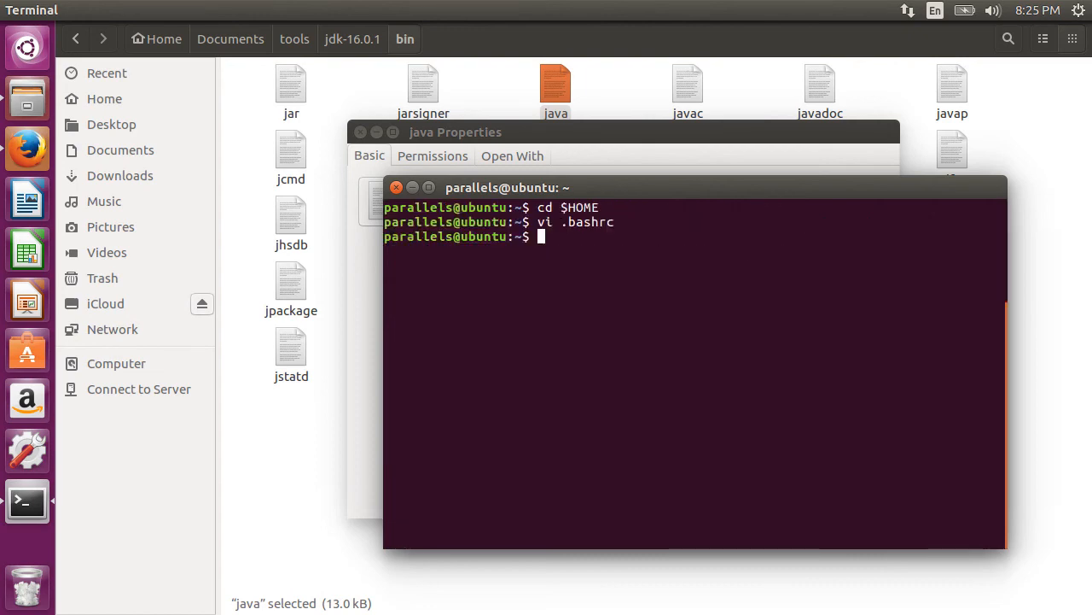
type("source")
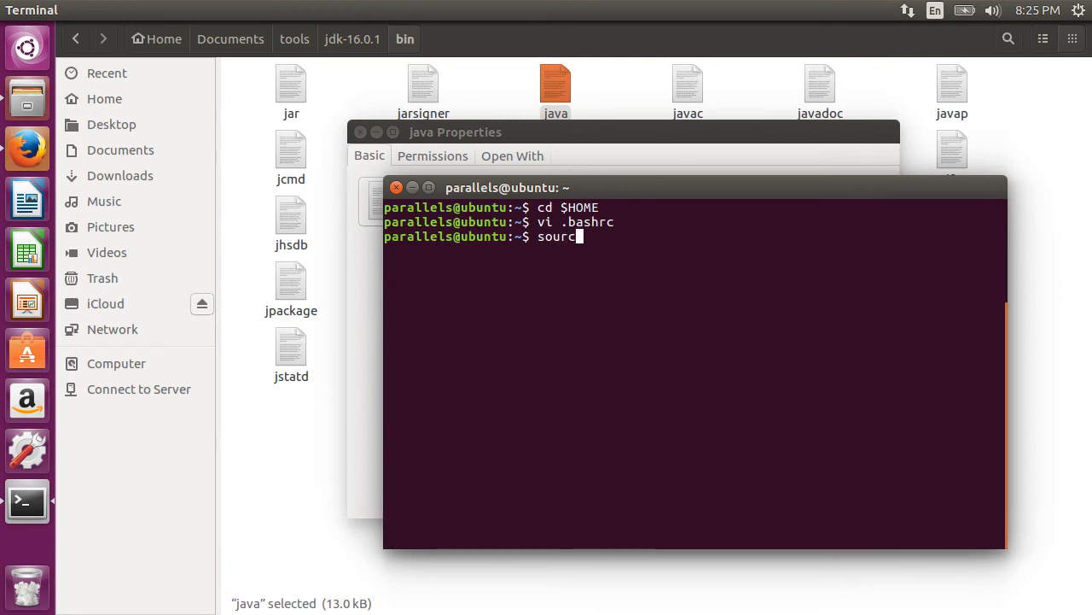
type(".bas")
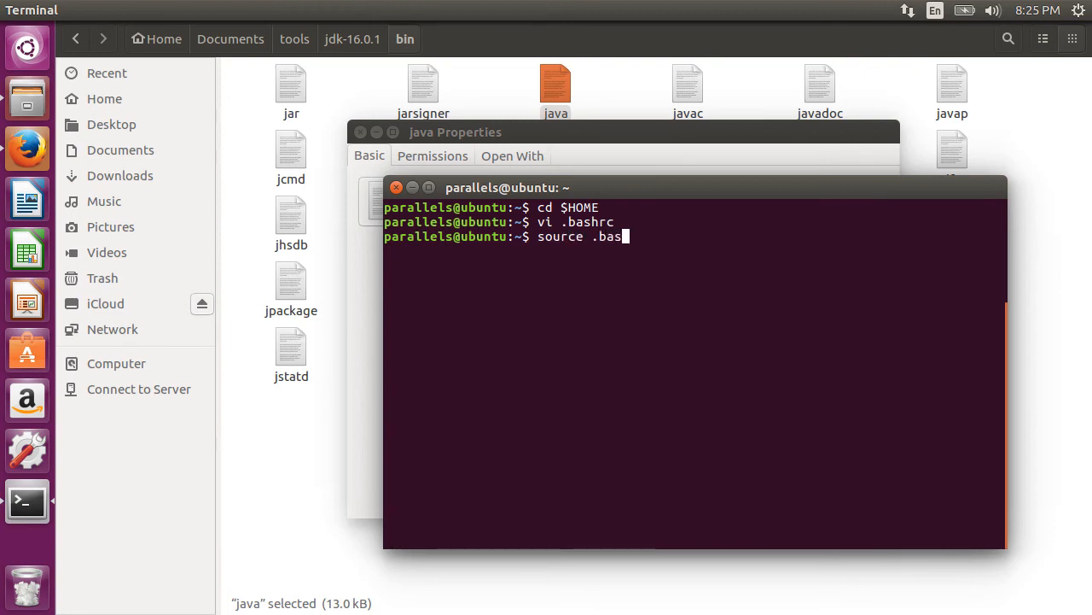
type("hrc")
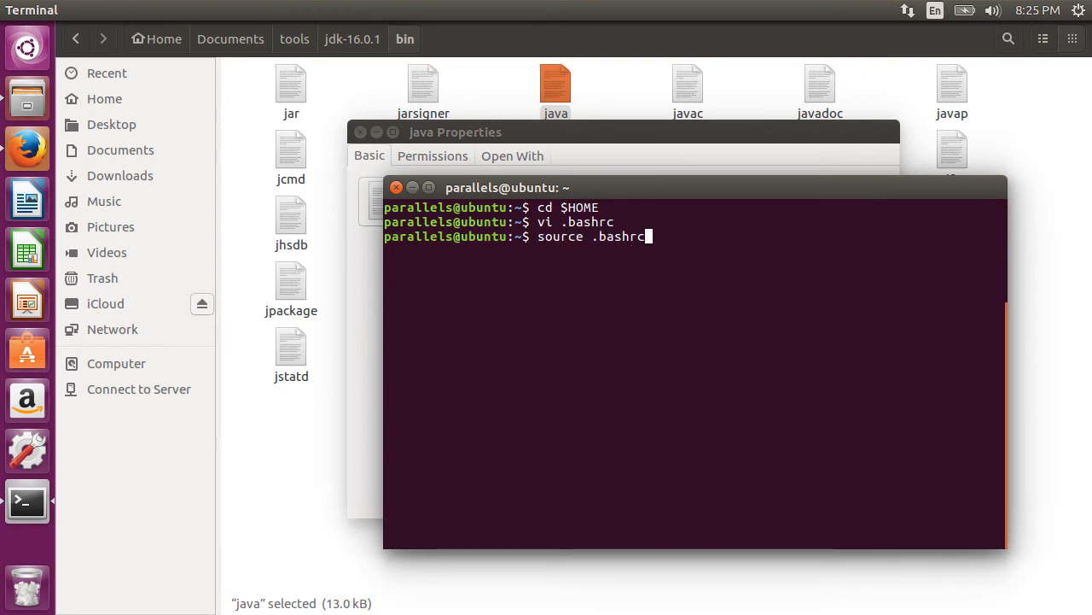
key("Return")
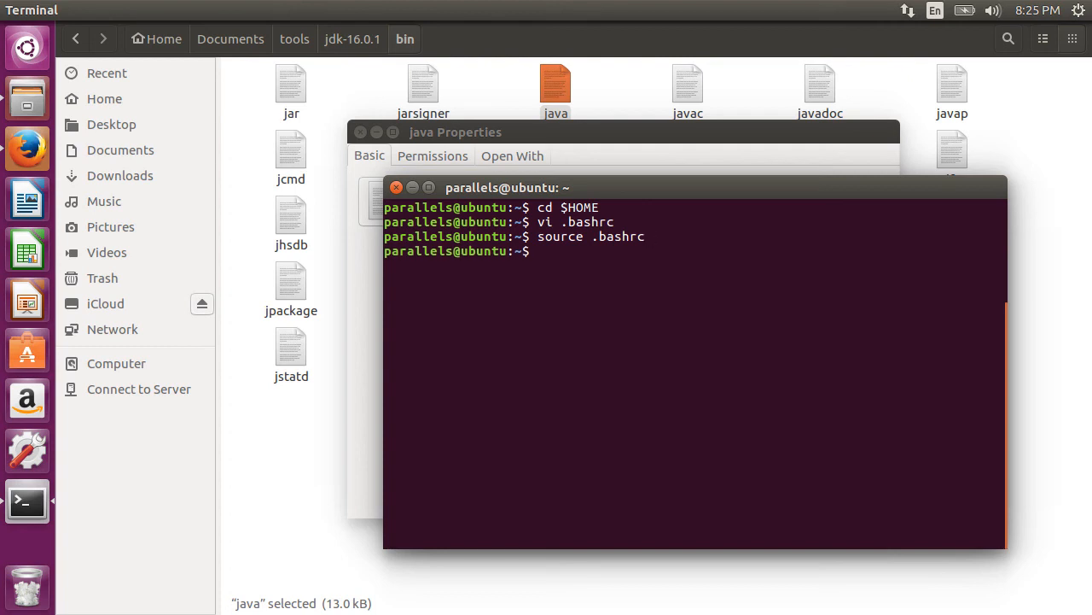
Run 'java -version' to check which Java now runs.
type("java -")
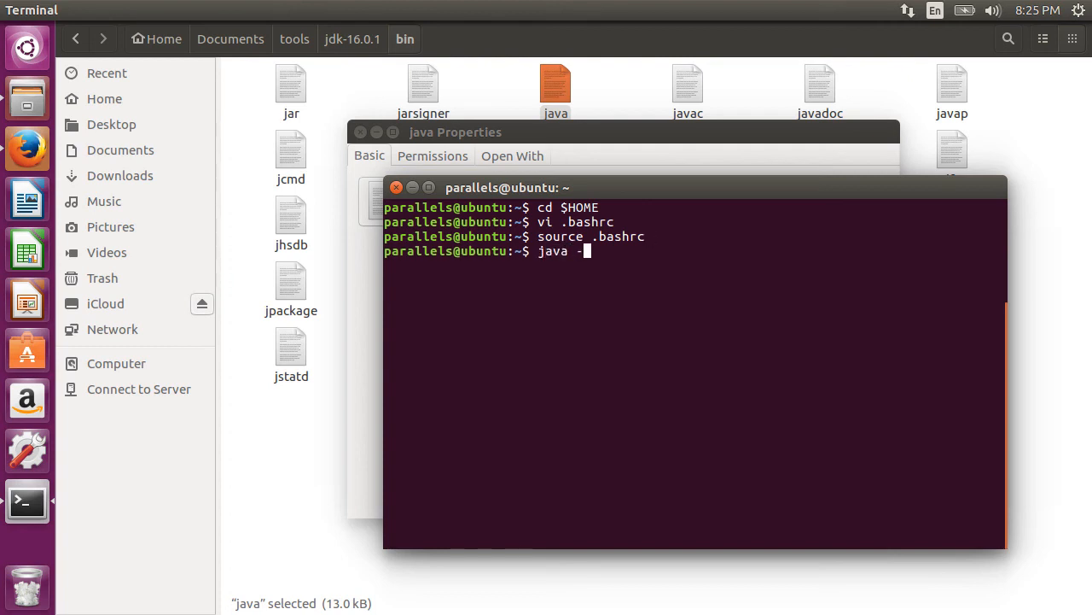
type("version")
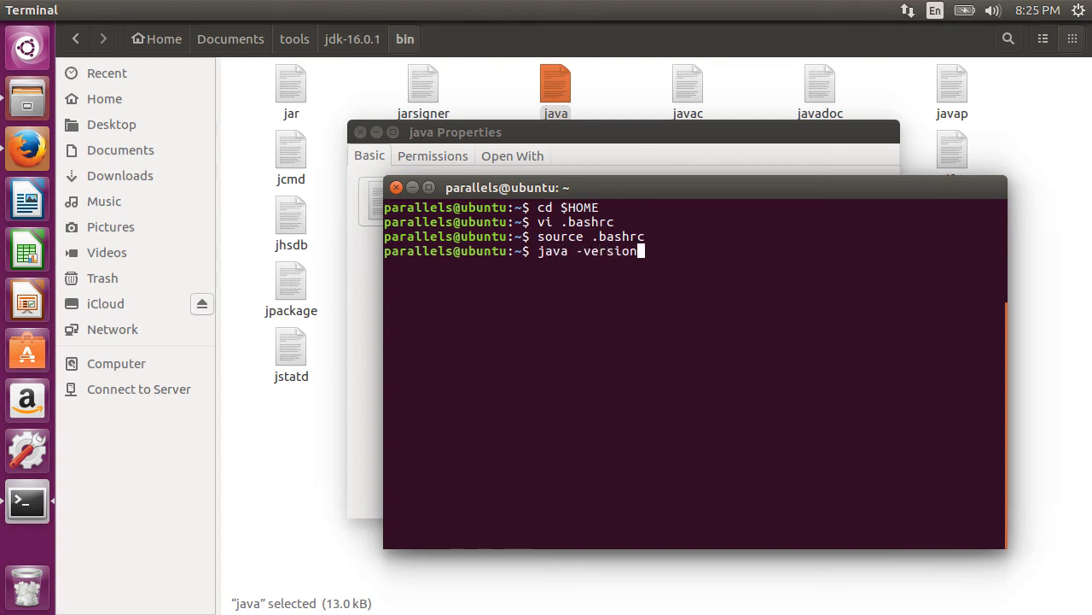
key("Return")
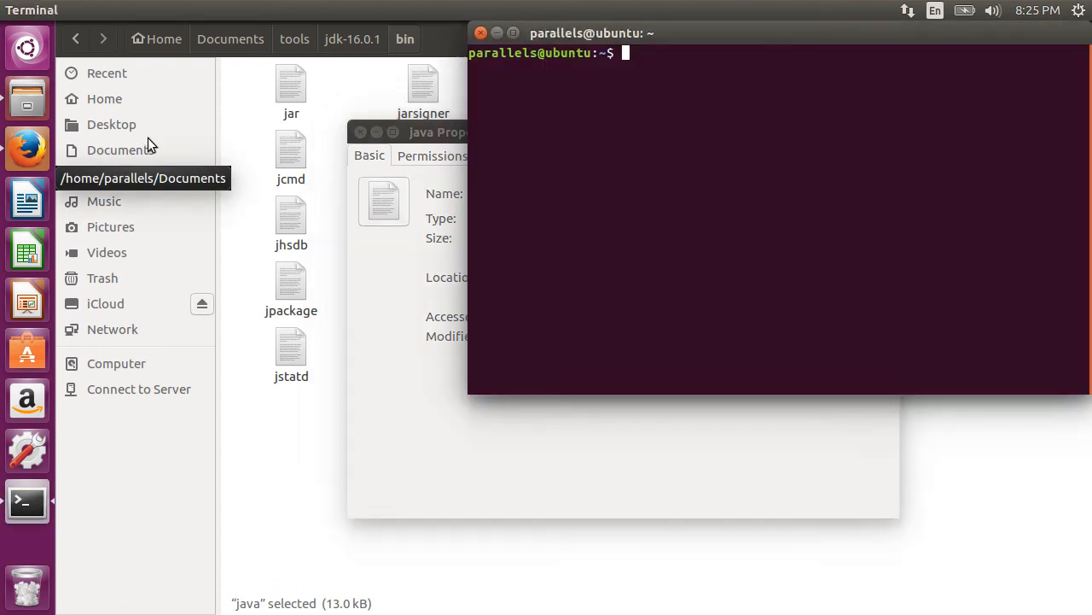
Run 'java -version' in a fresh shell, confirming OpenJDK 16.0.1.
type("java -ve")
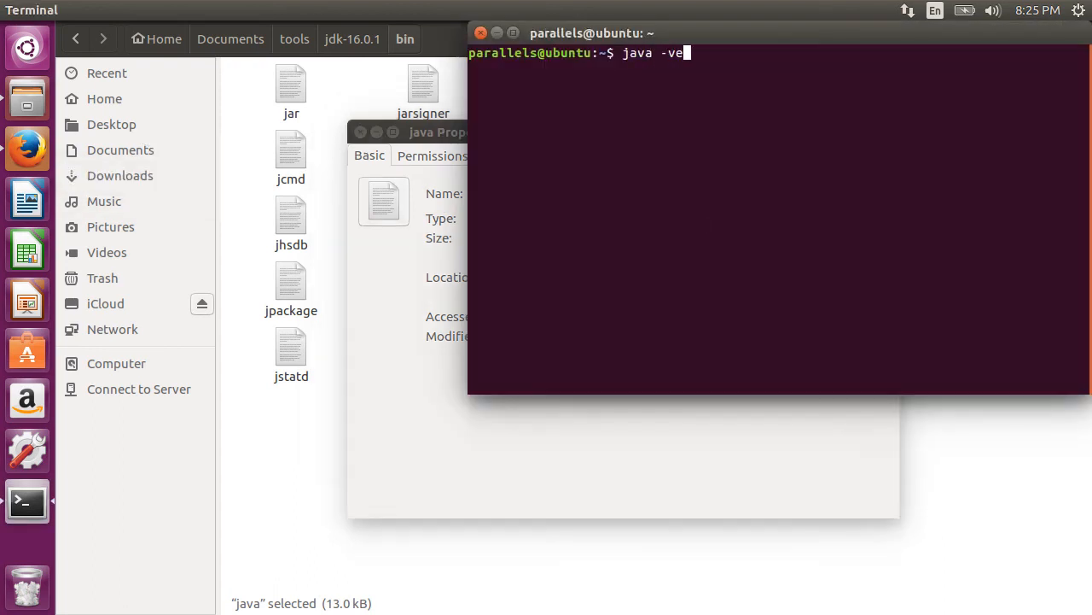
key("Return")
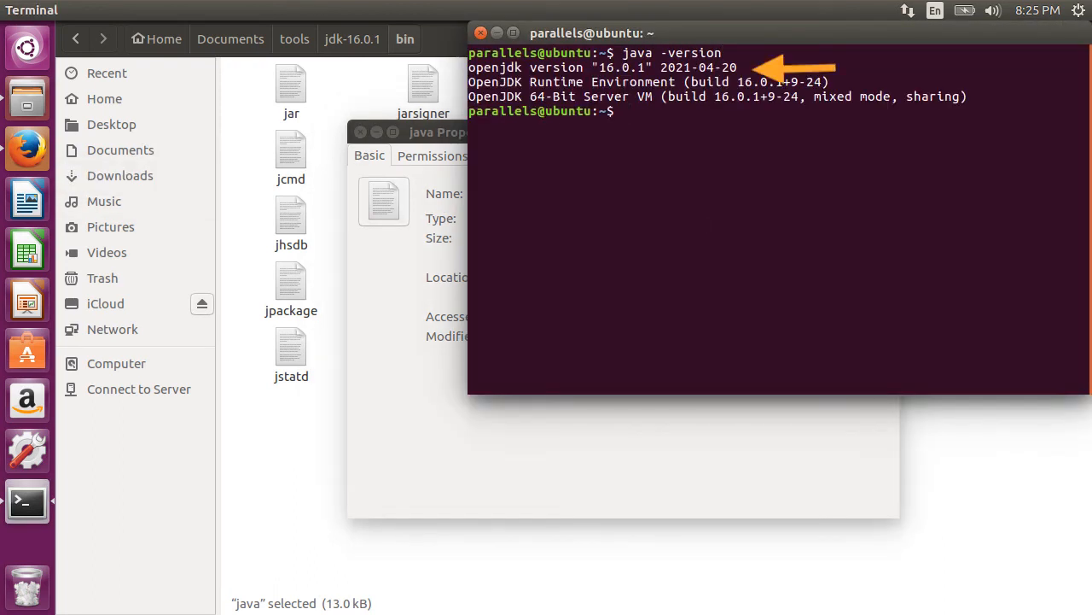